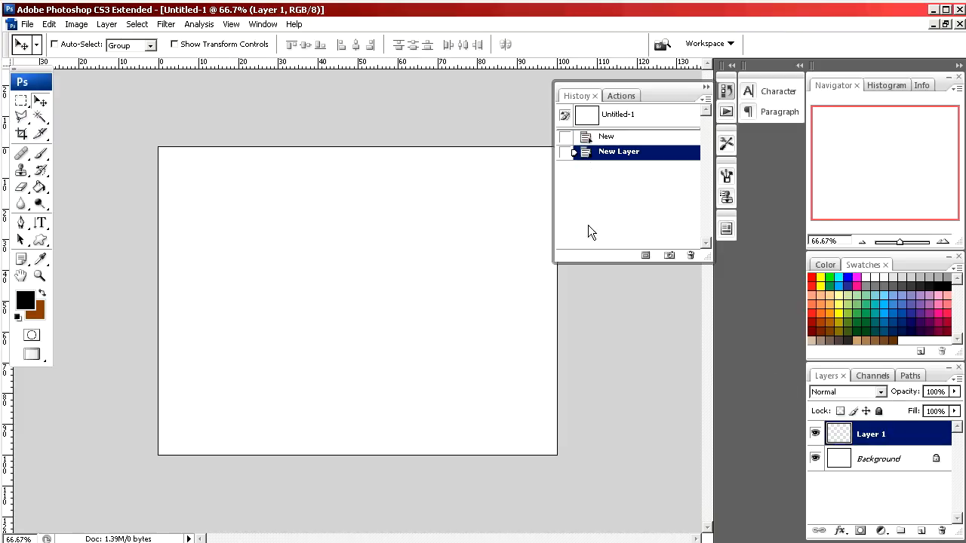
Step: Switch the toolbox shape tool to the Custom Shape Tool
click(40, 241)
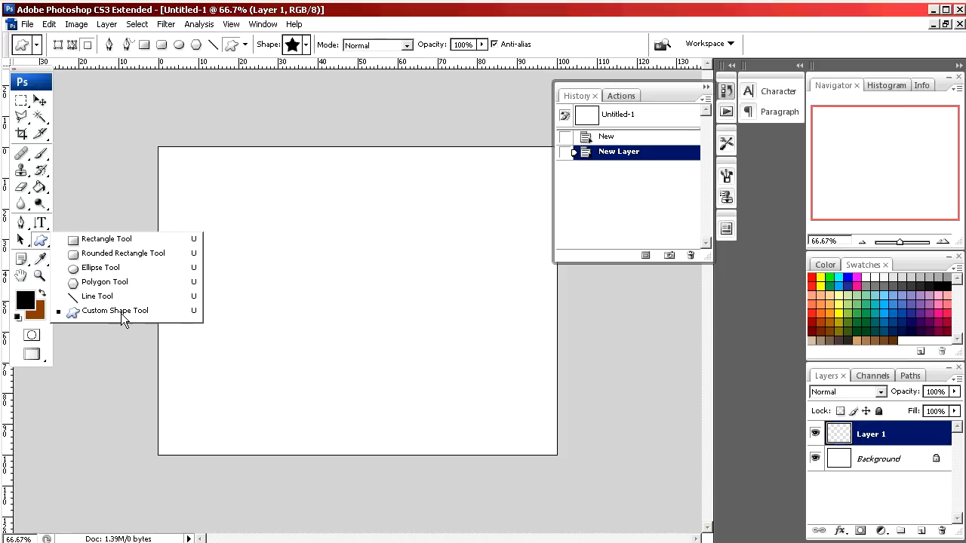
click(114, 310)
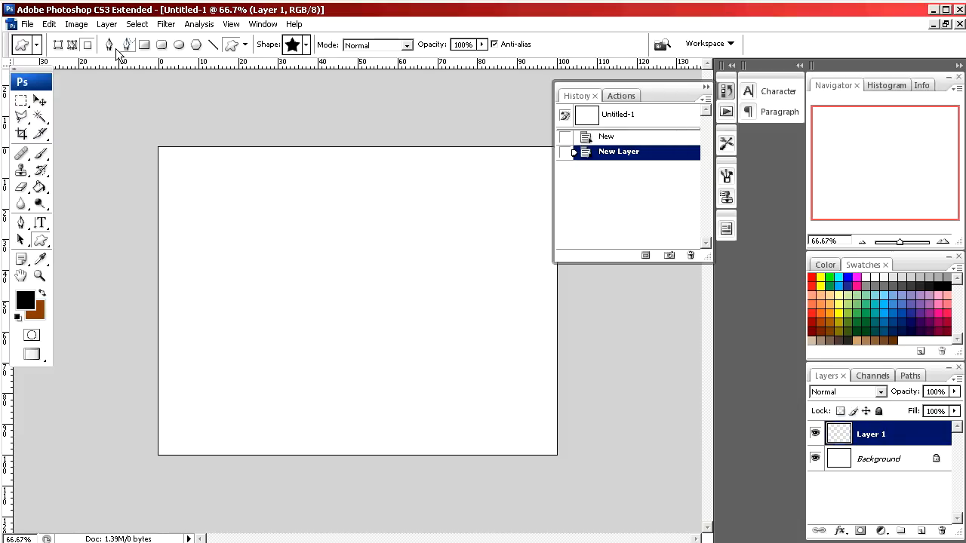
mouse_move(310, 60)
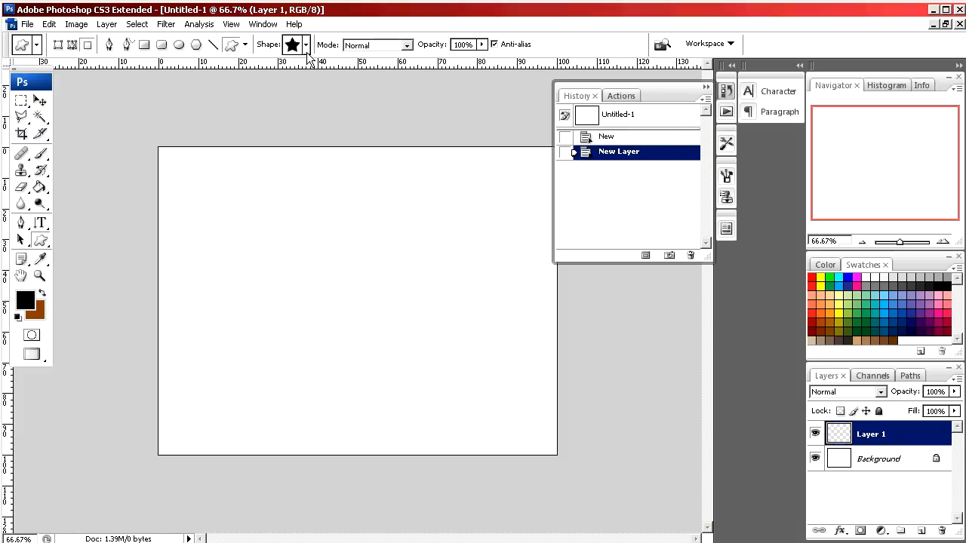
Step: Open the Shape picker's library of predefined custom shapes
click(306, 45)
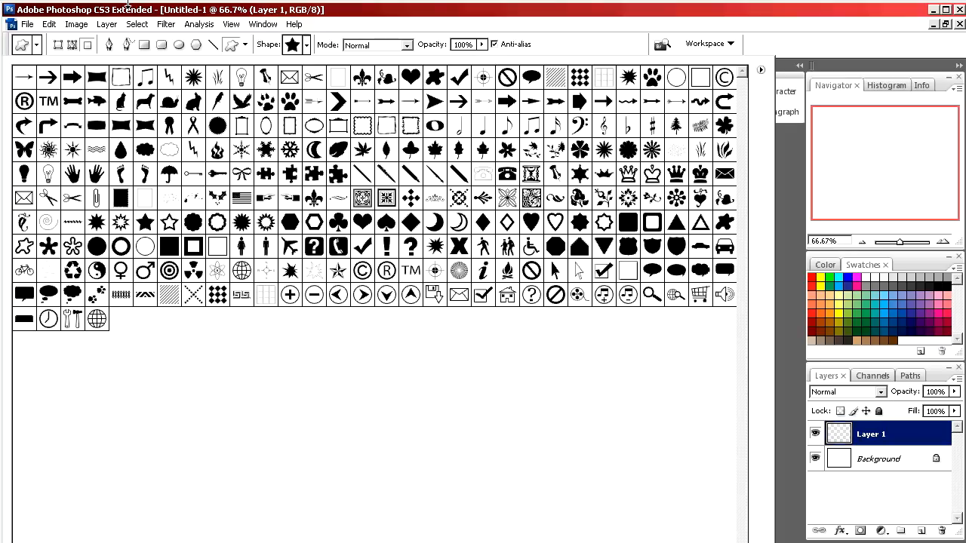
mouse_move(220, 272)
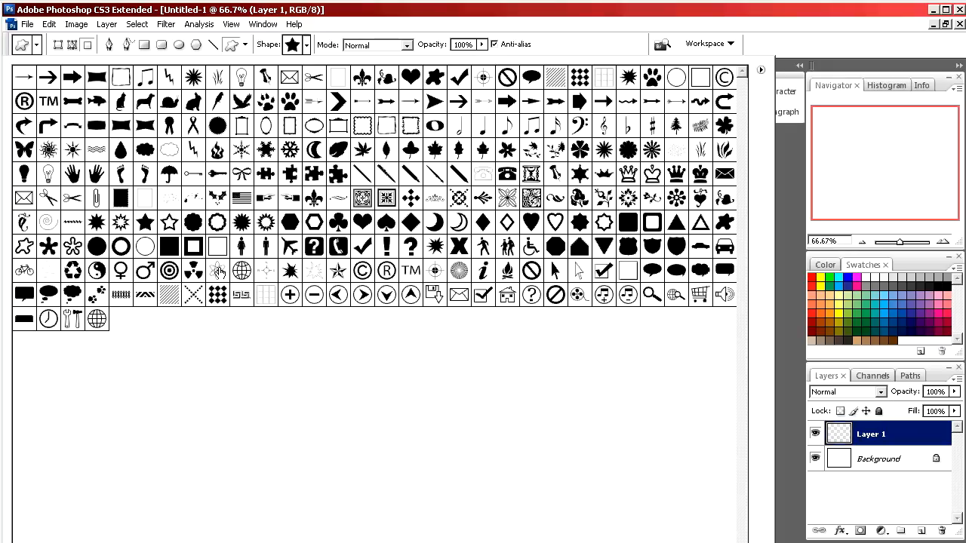
mouse_move(90, 231)
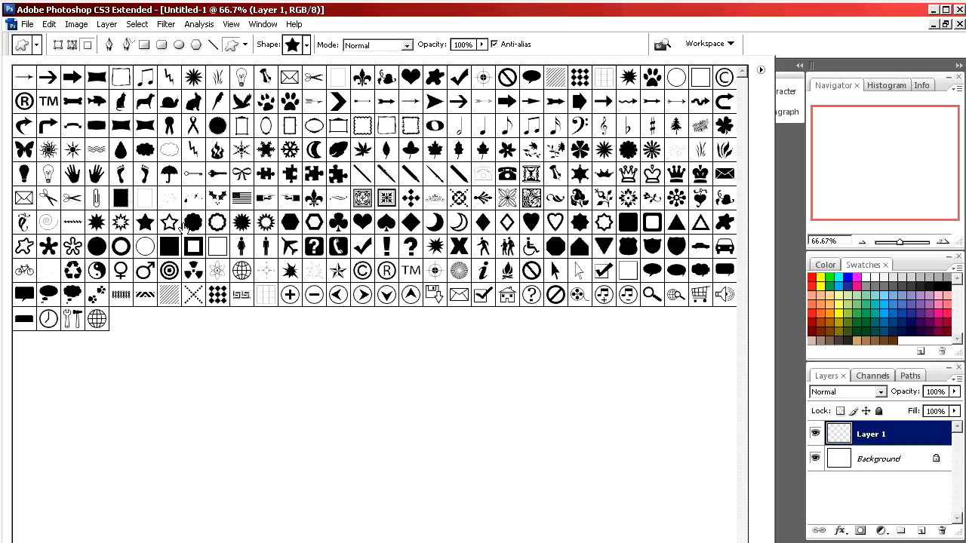
mouse_move(154, 230)
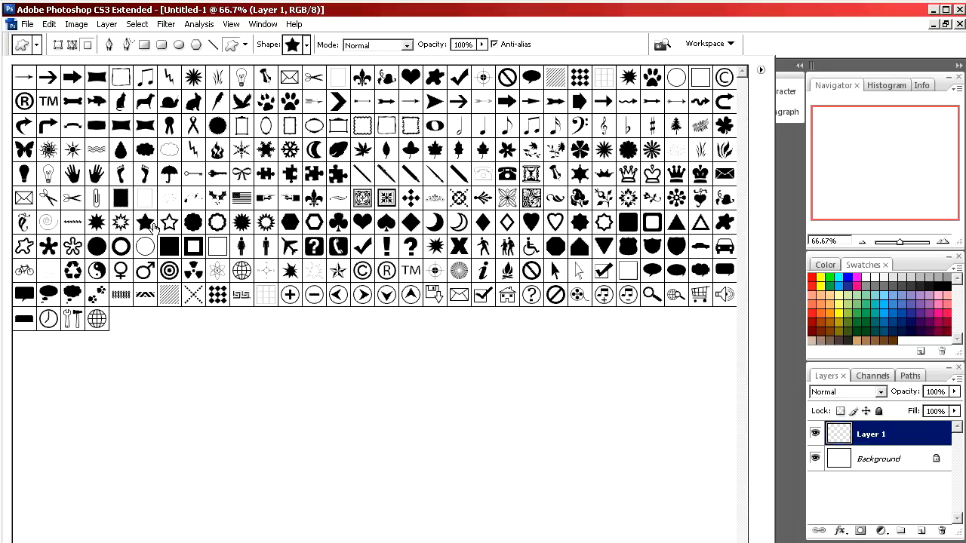
mouse_move(172, 231)
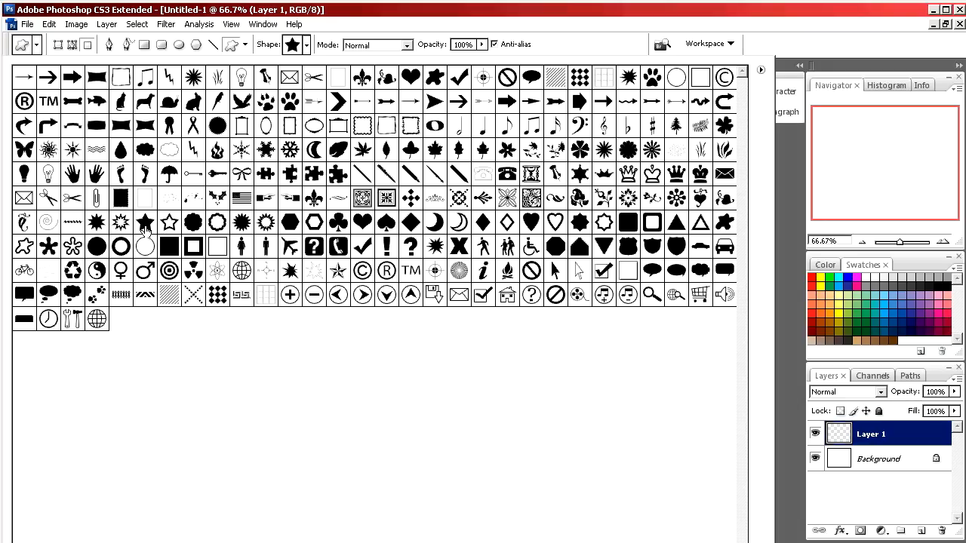
mouse_move(102, 227)
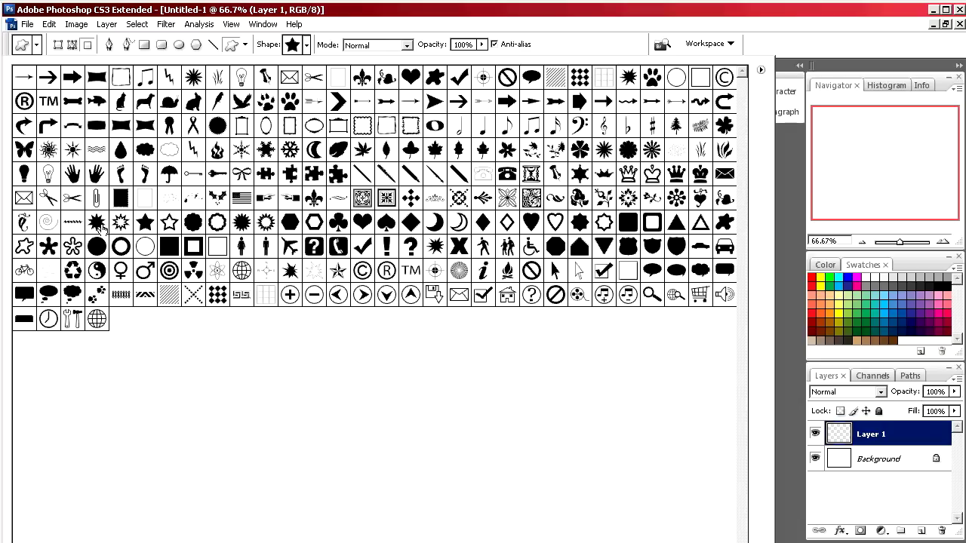
mouse_move(166, 230)
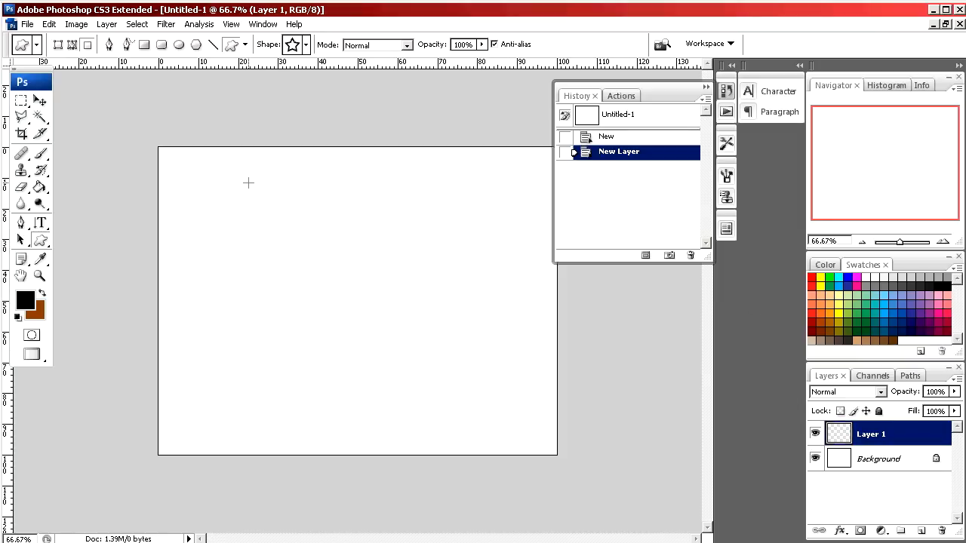
mouse_move(252, 182)
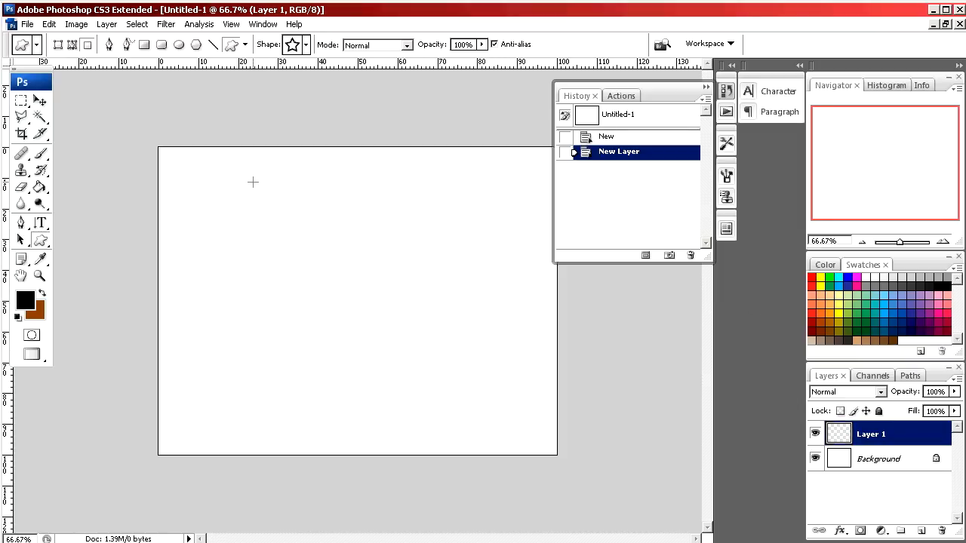
Step: Drag a large hollow star outline across the canvas centre on Layer 1
drag(252, 182, 409, 335)
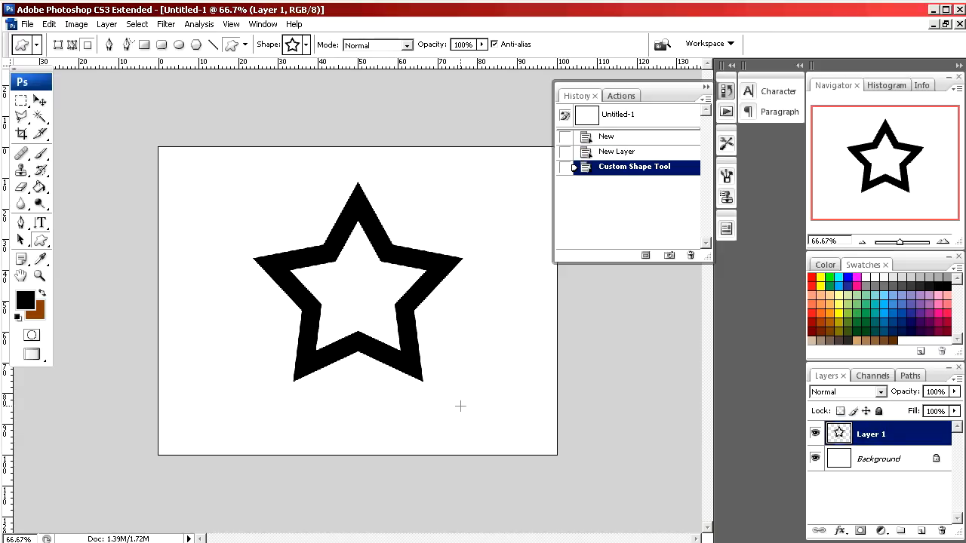
mouse_move(446, 367)
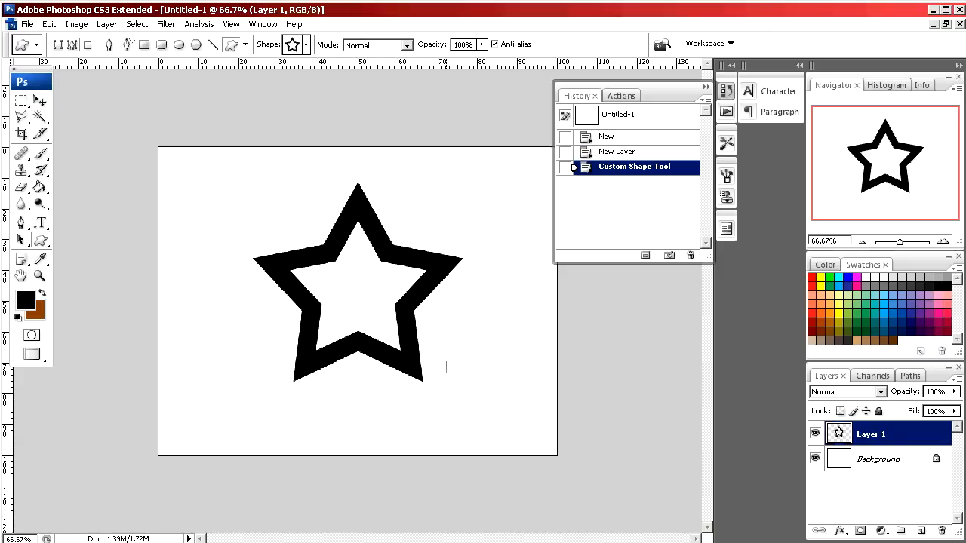
mouse_move(475, 255)
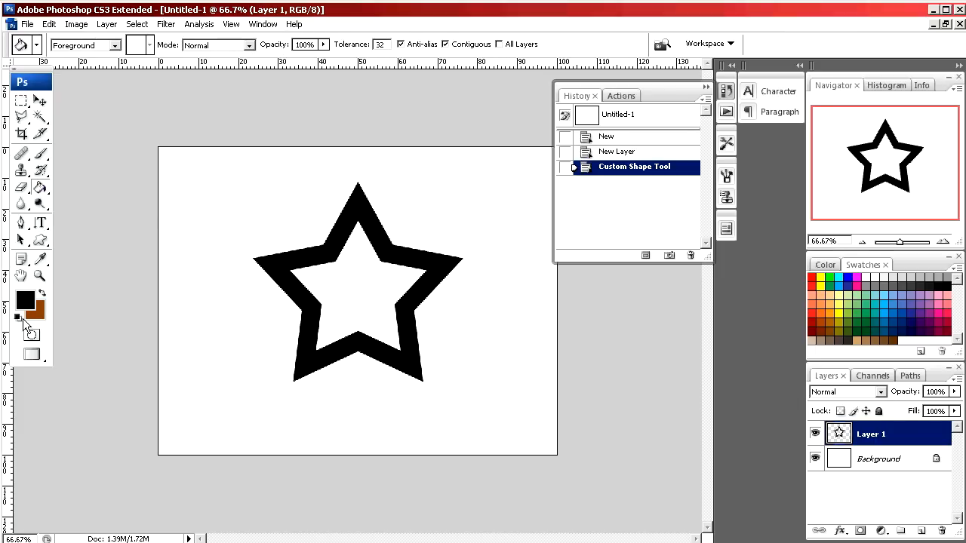
Step: Fill the star outline with red using the Paint Bucket
click(24, 299)
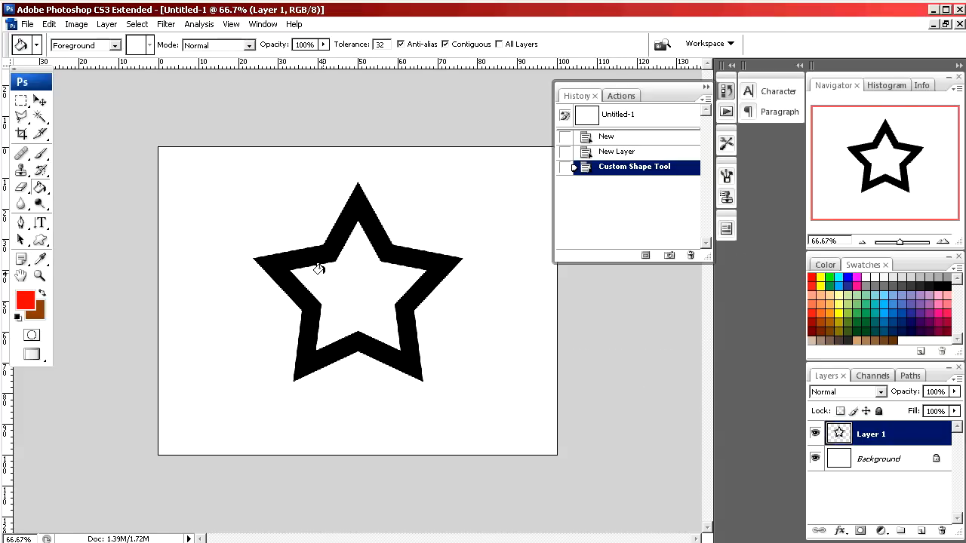
click(279, 257)
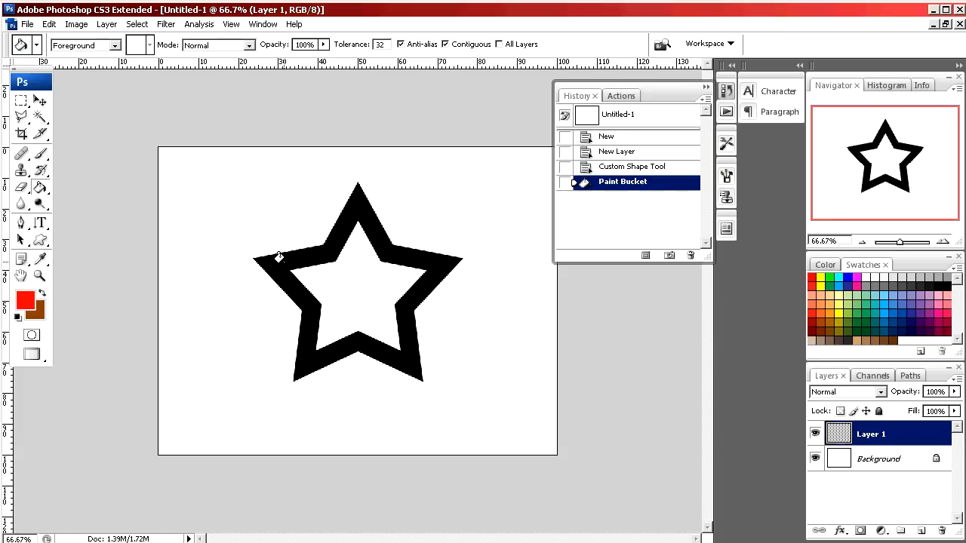
click(279, 256)
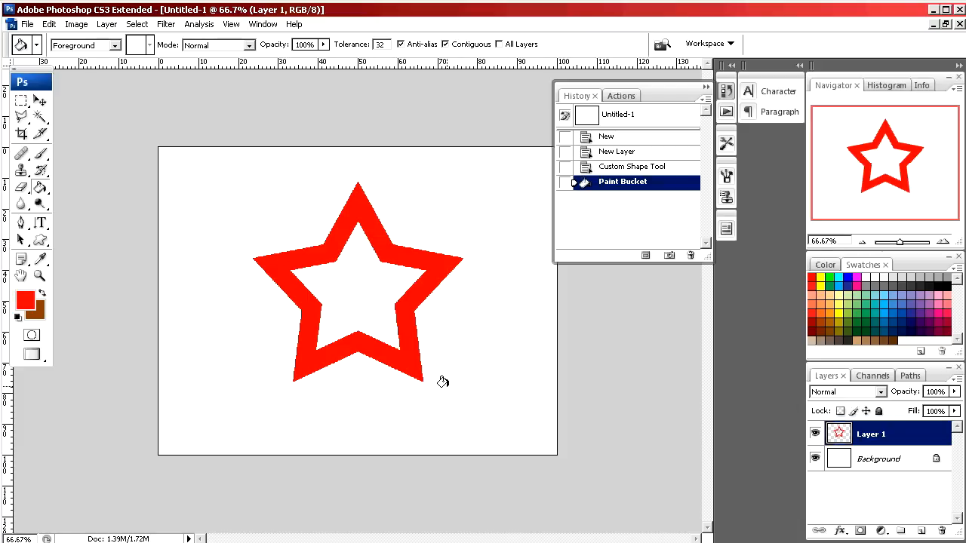
mouse_move(283, 404)
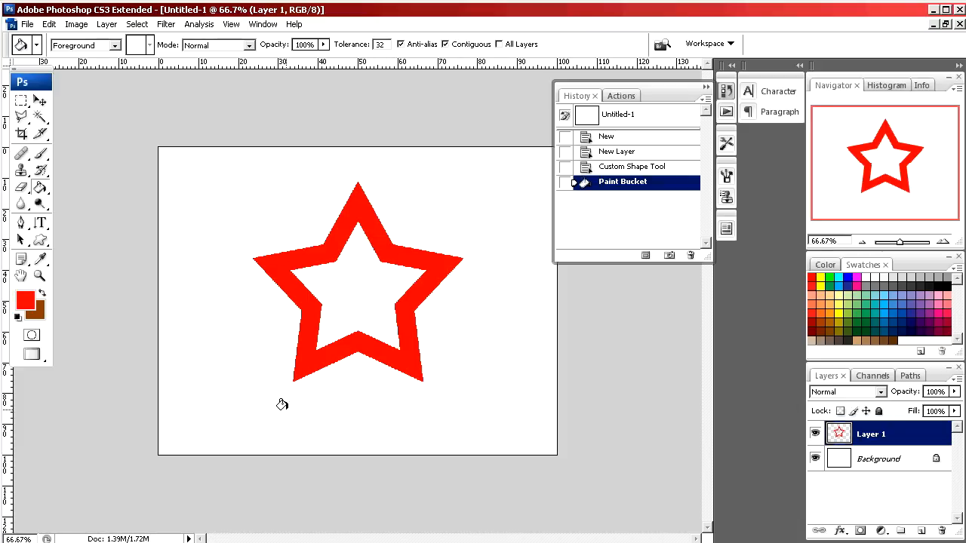
Step: Set the foreground colour to black in the Color Picker
click(24, 301)
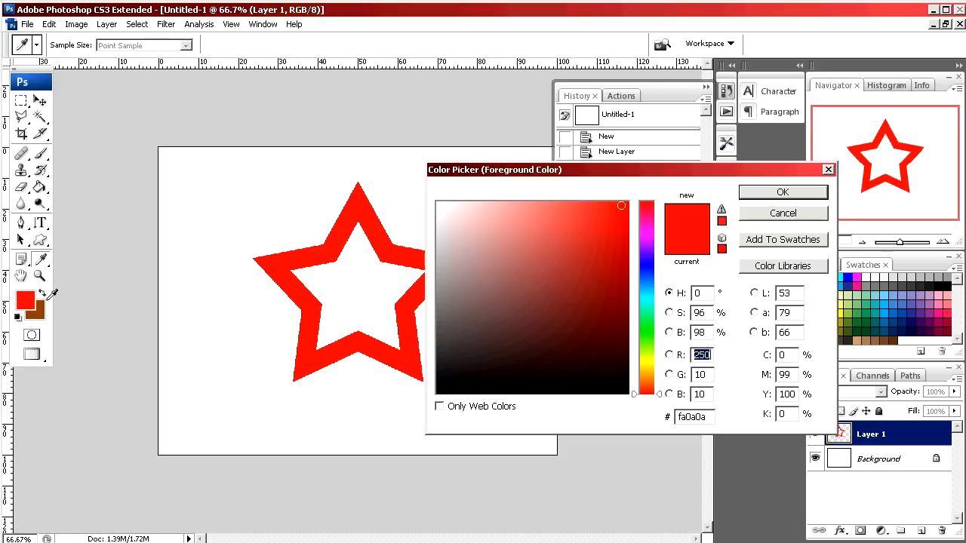
click(442, 390)
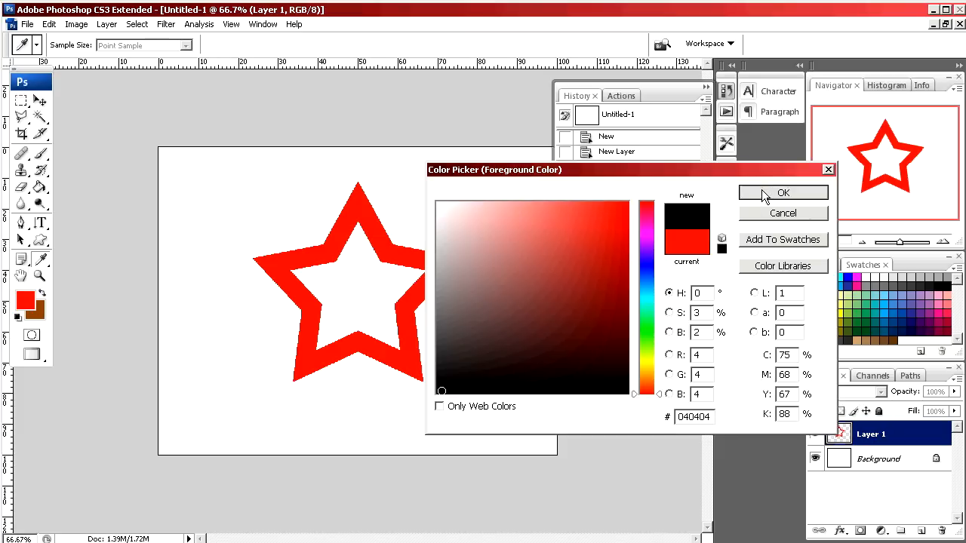
click(783, 192)
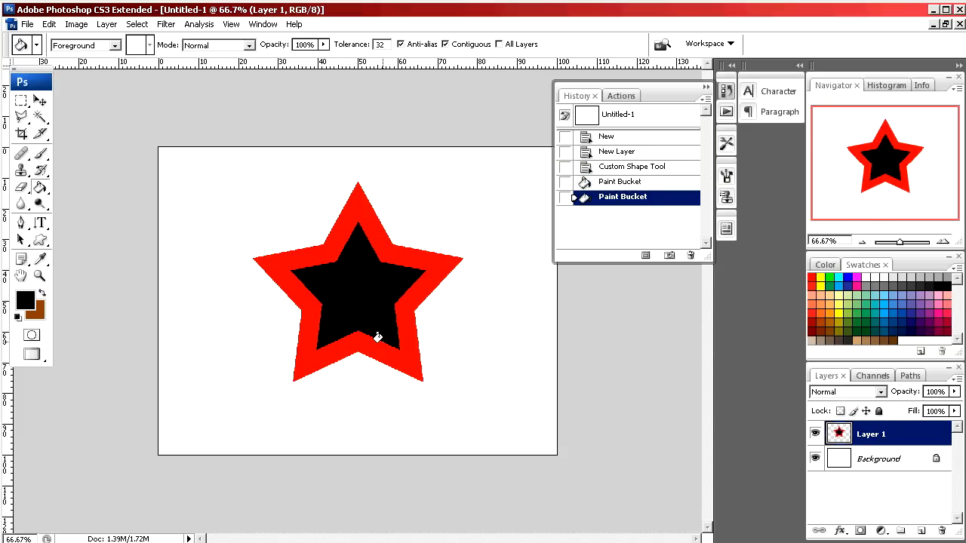
mouse_move(796, 445)
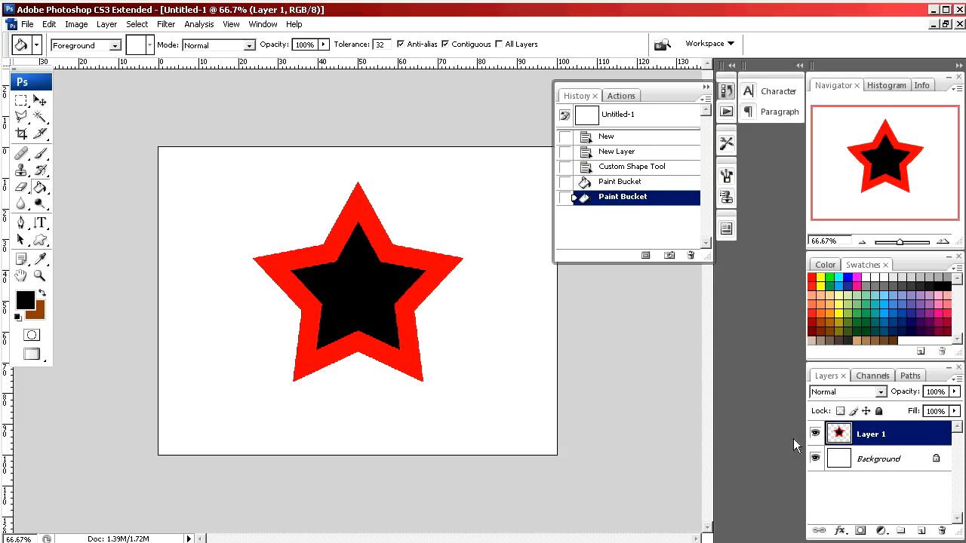